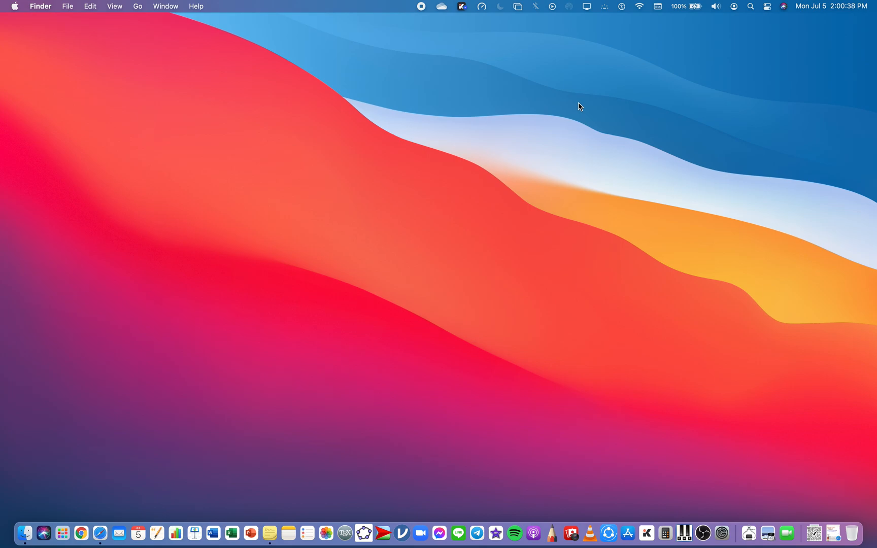
mouse_move(269, 342)
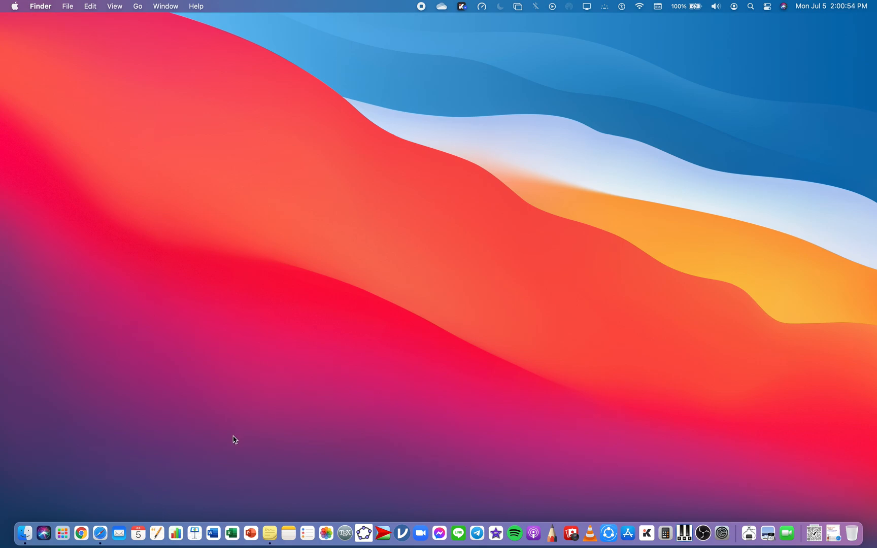
mouse_move(141, 459)
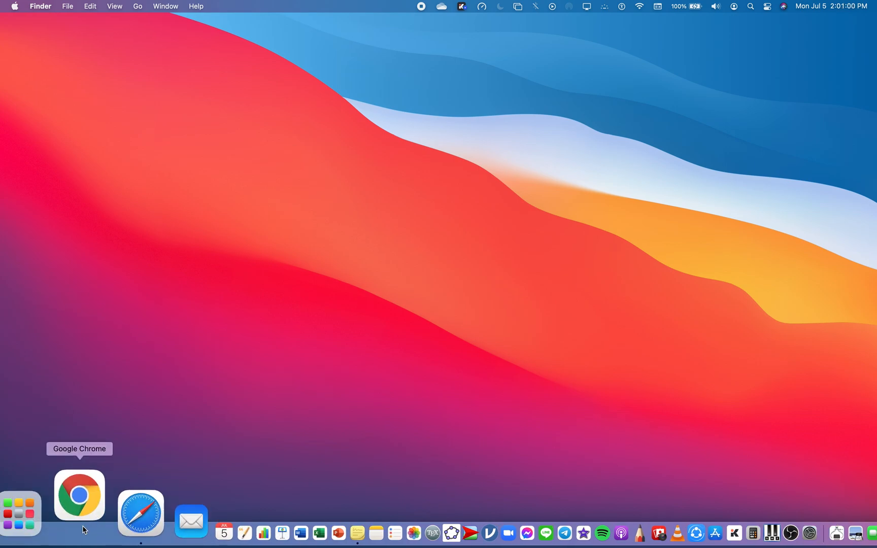
Launch Google Chrome and load geogebra.com.
click(79, 495)
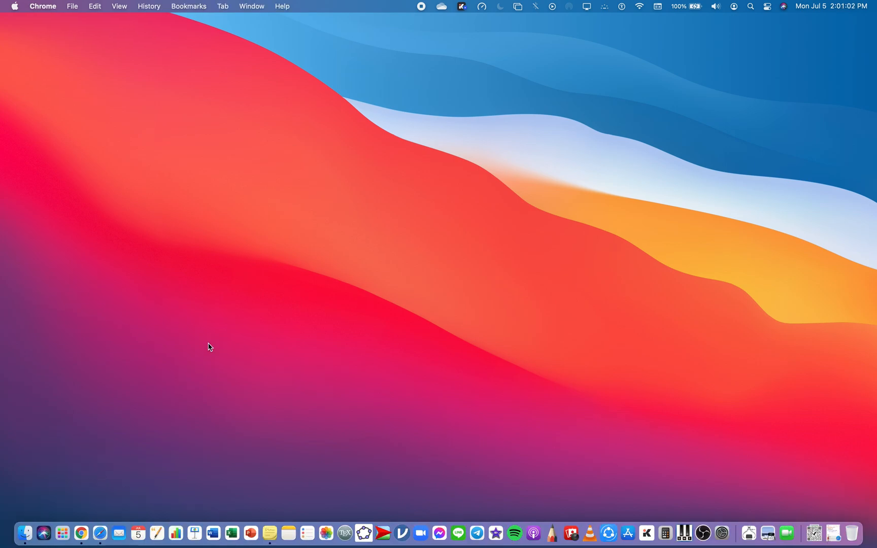
mouse_move(282, 272)
text(g)
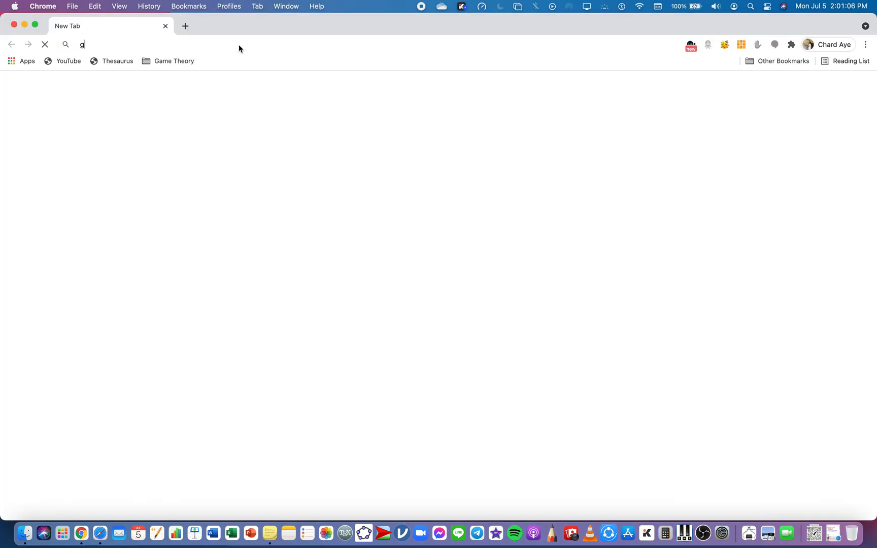
text(eogebra.com)
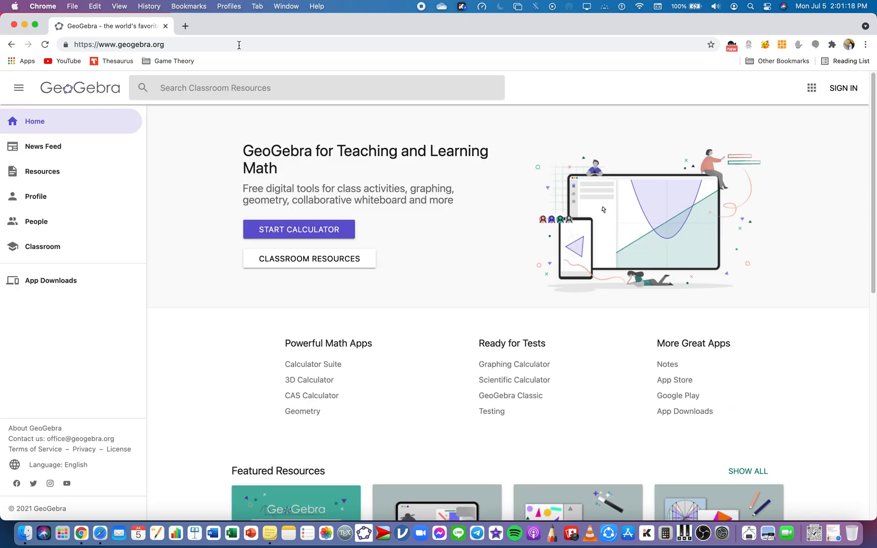
mouse_move(396, 279)
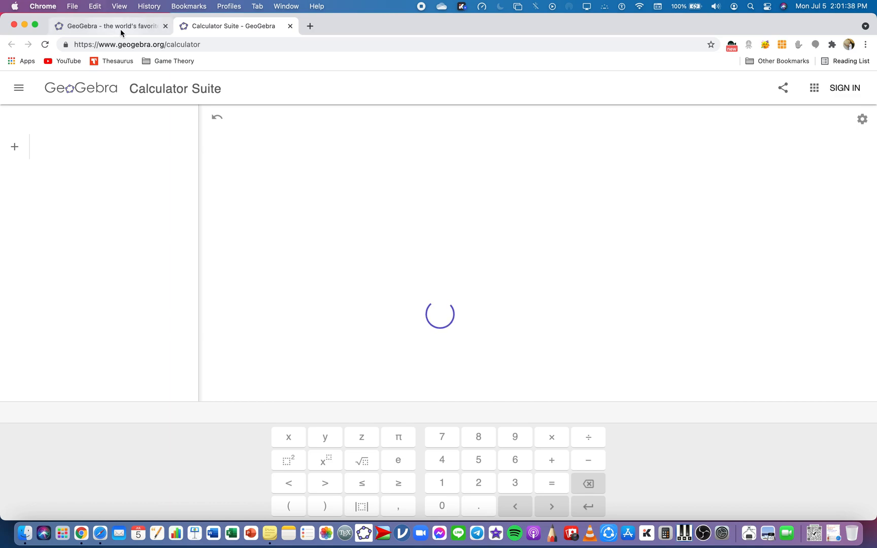
Open the Graphing Calculator in a tab beside the Calculator Suite, then return to the home tab.
click(109, 26)
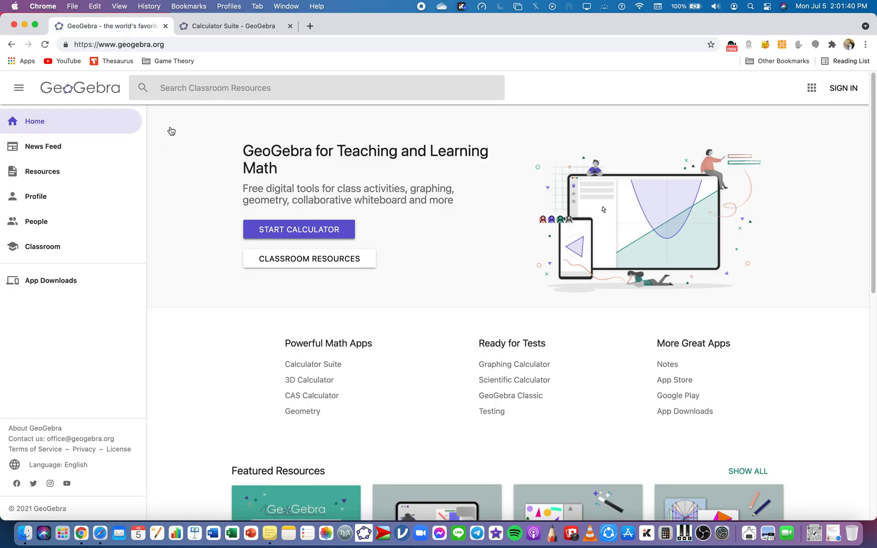
mouse_move(486, 361)
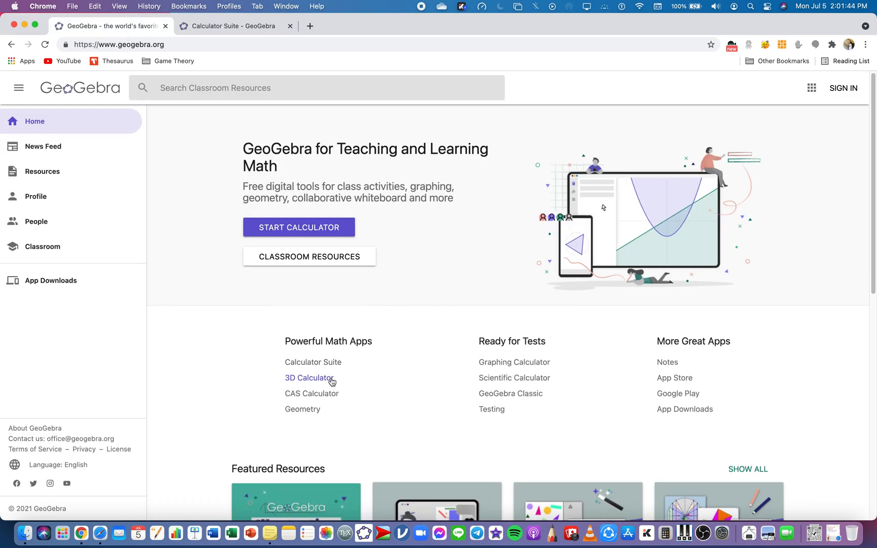
mouse_move(303, 409)
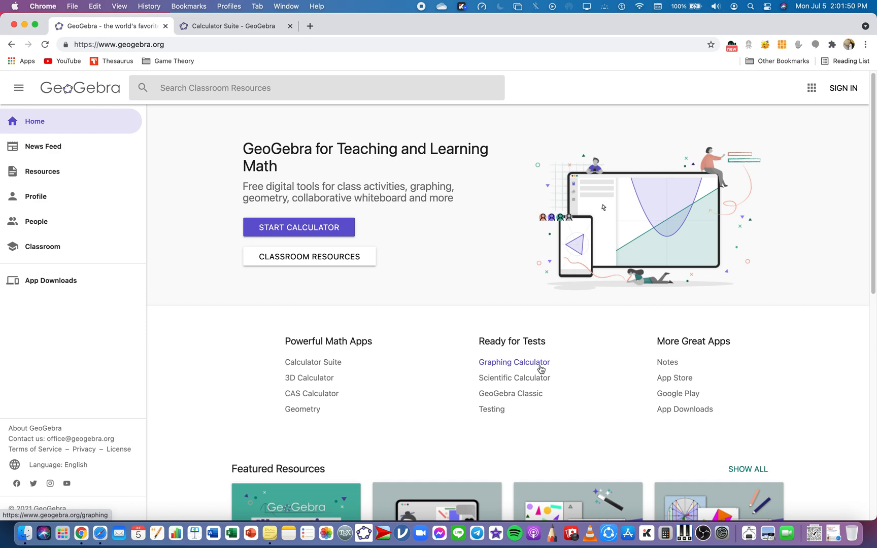
click(514, 362)
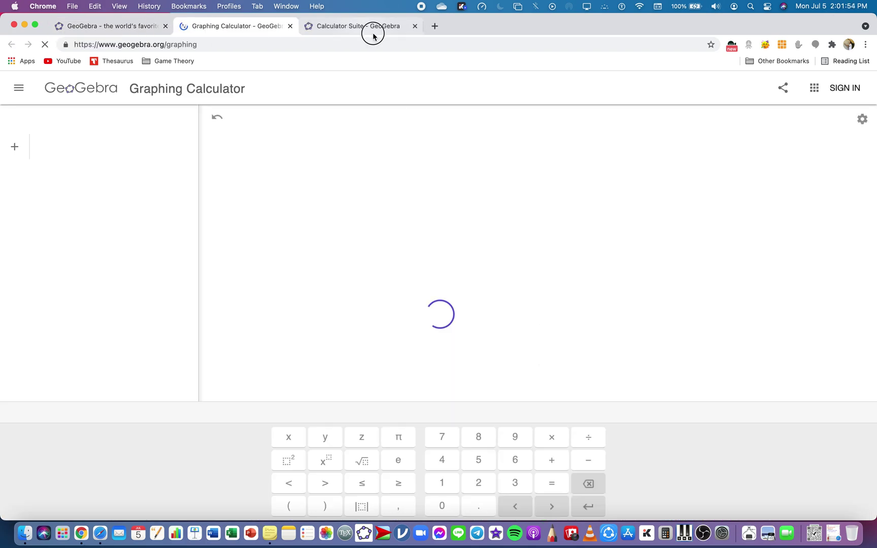
click(356, 26)
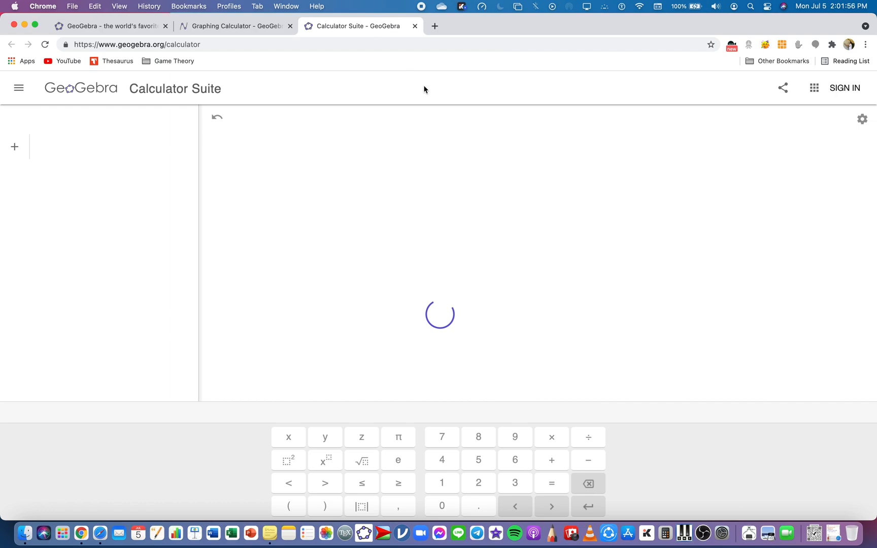
click(236, 26)
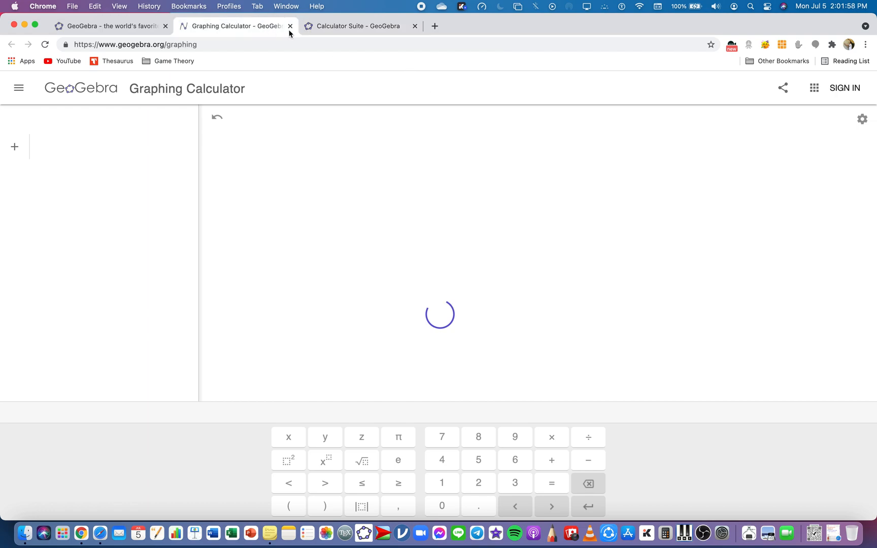
mouse_move(391, 78)
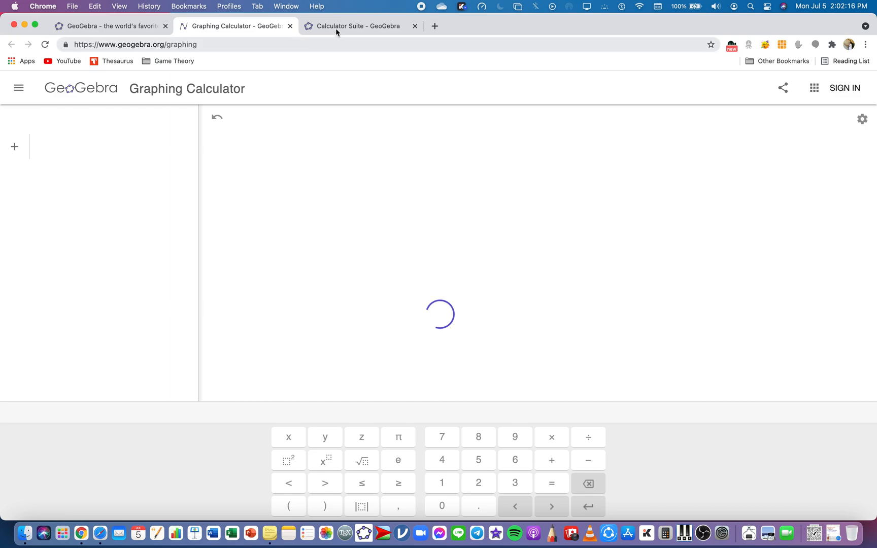
click(358, 26)
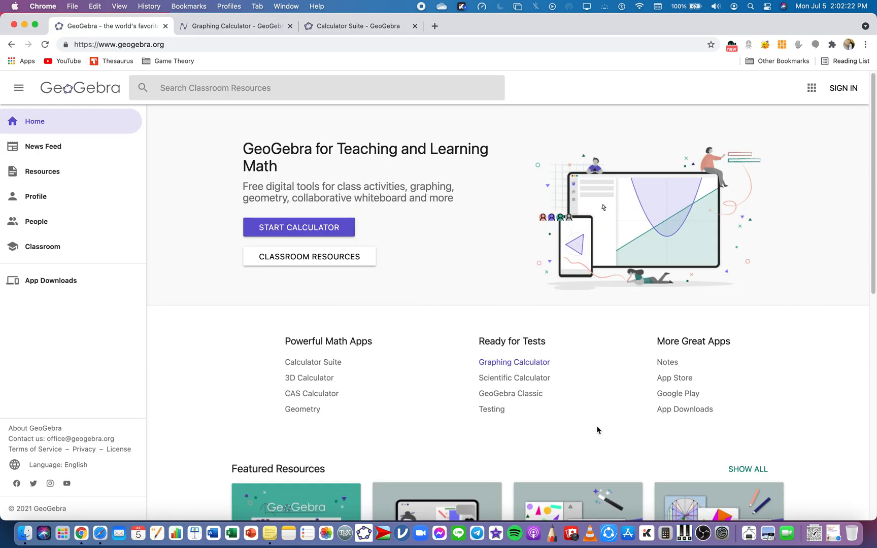
Scroll the GeoGebra home page down to the tutorial books and back up.
scroll(down, 3)
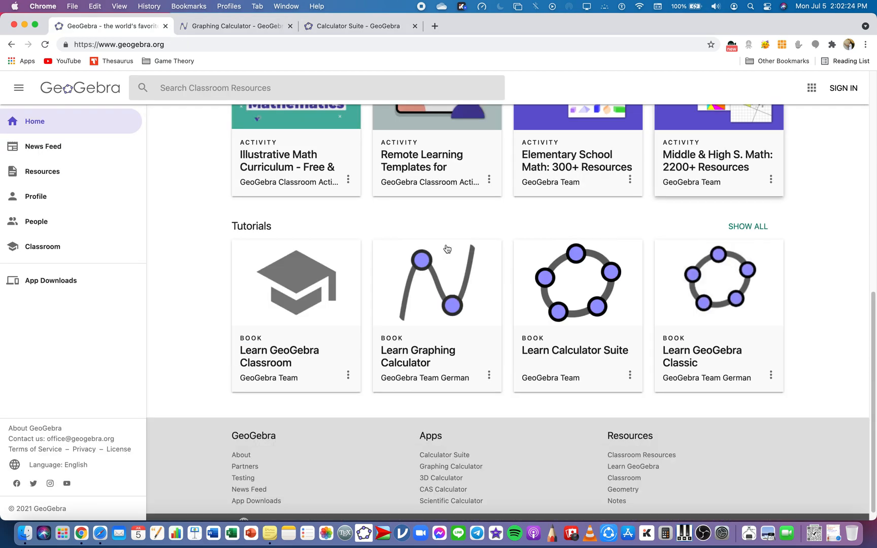
scroll(up, 3)
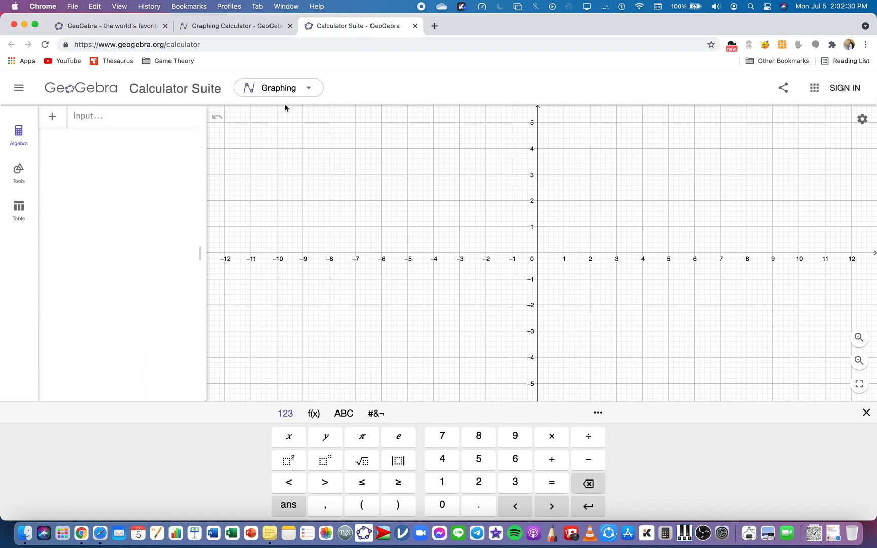
Enter y = x^2 + 1 in the Graphing Calculator's input bar to plot the parabola.
click(234, 26)
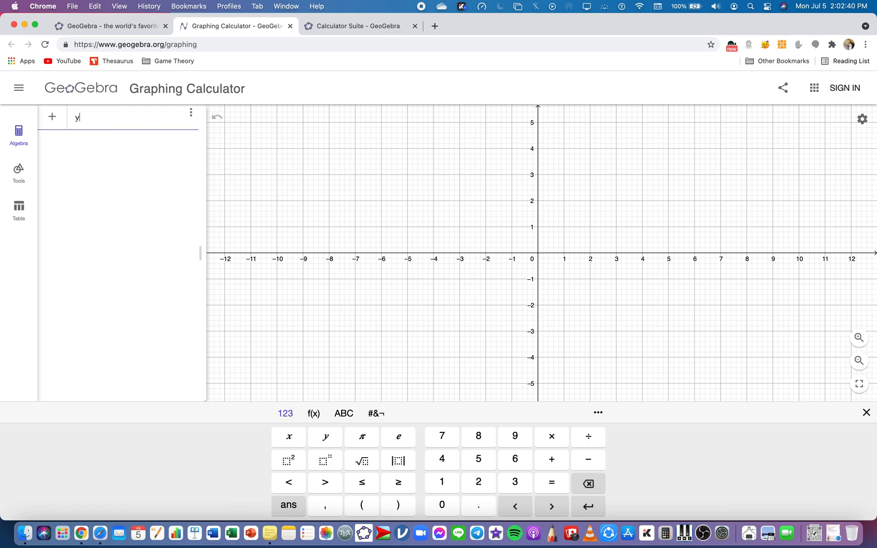
text(= x6)
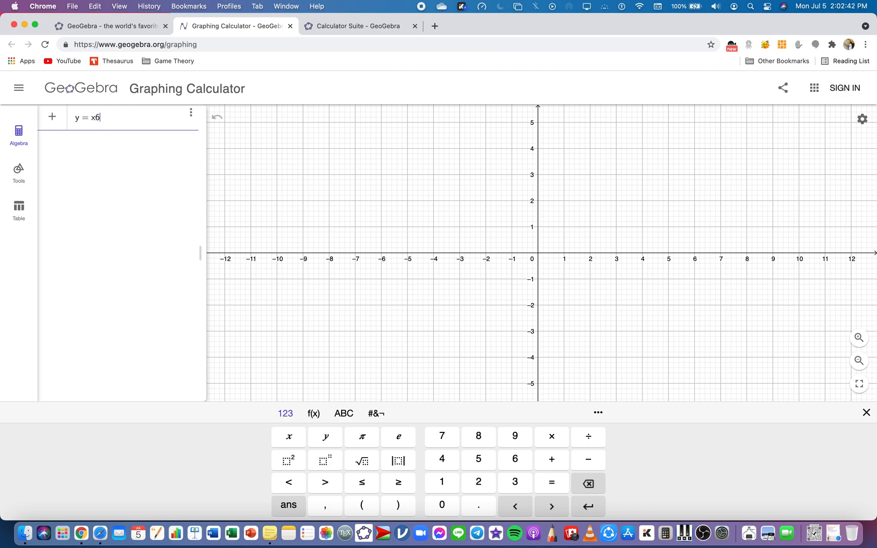
click(289, 459)
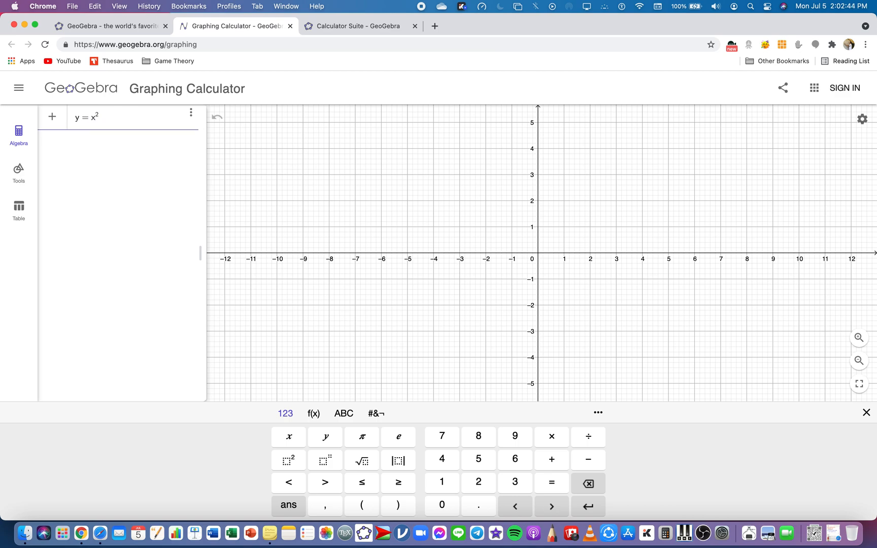
text(+1)
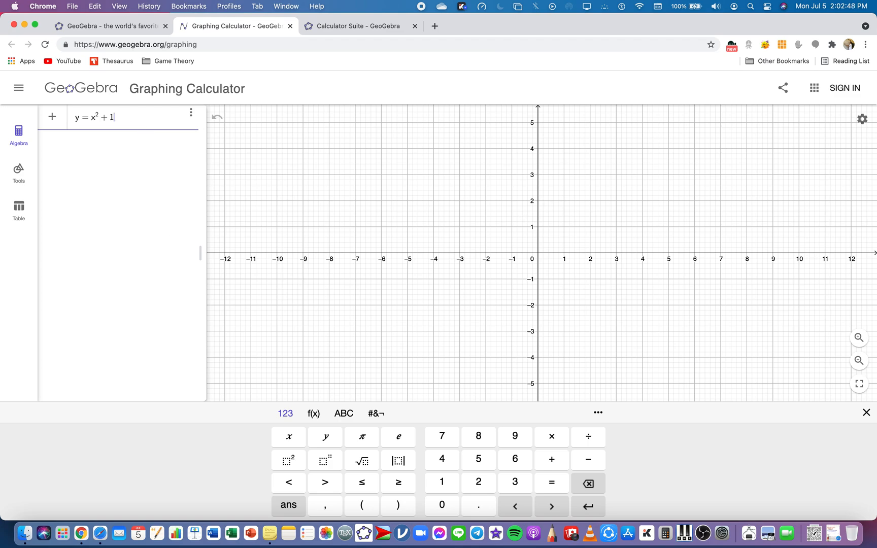
key(Return)
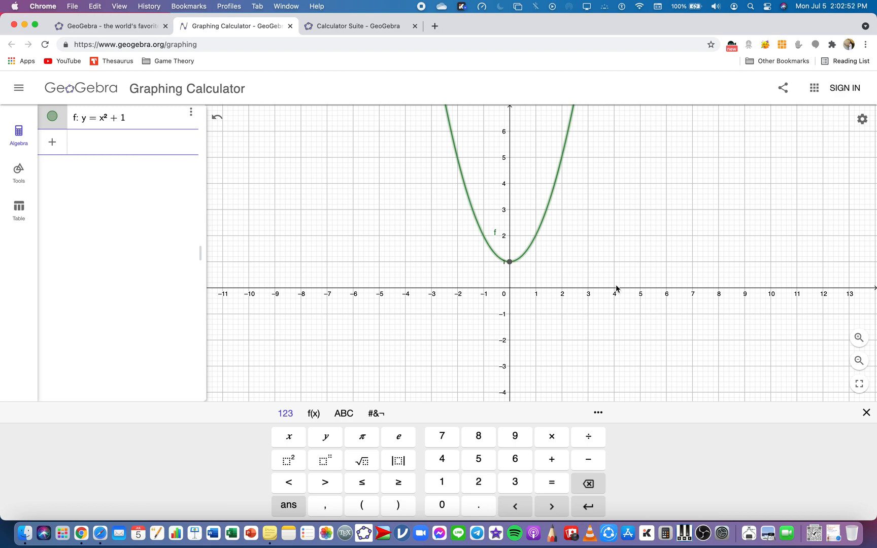
Hide the math keyboard, browse the Calculator Suite app list, view the parabola, then go home.
click(866, 413)
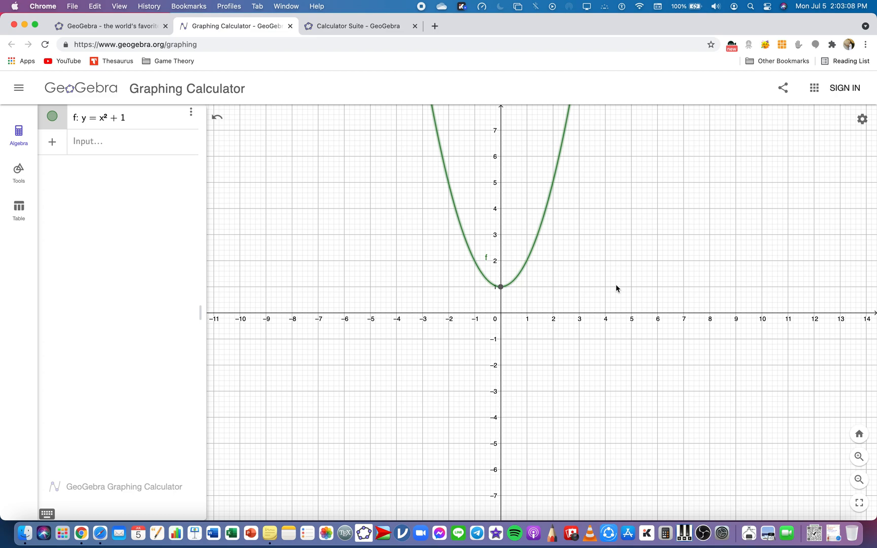
mouse_move(341, 33)
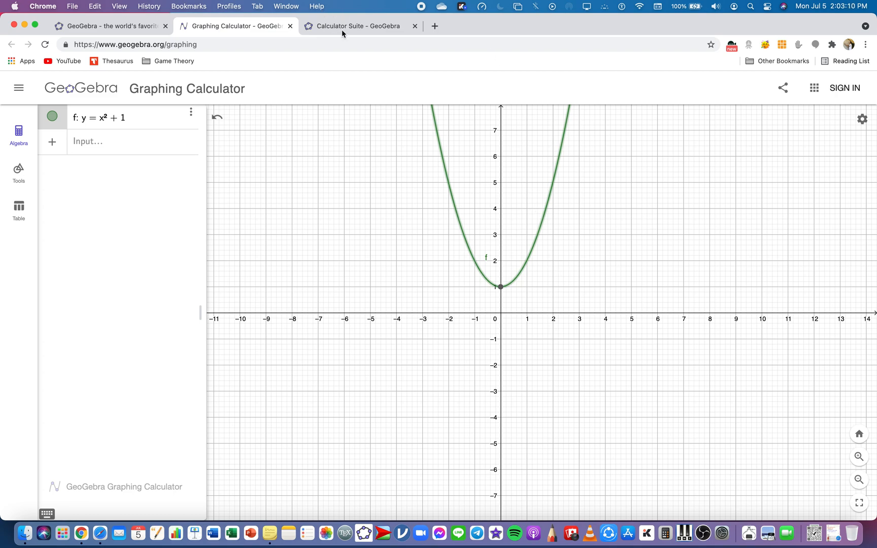
click(358, 26)
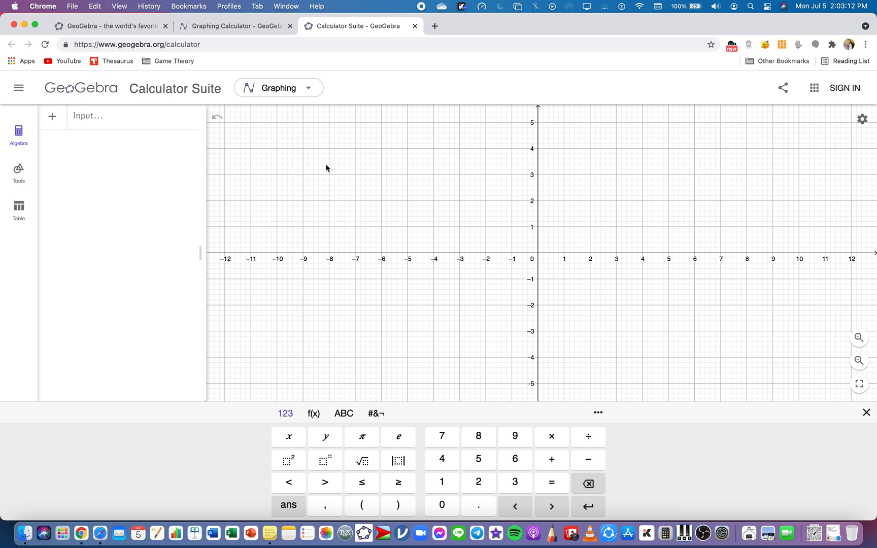
click(278, 88)
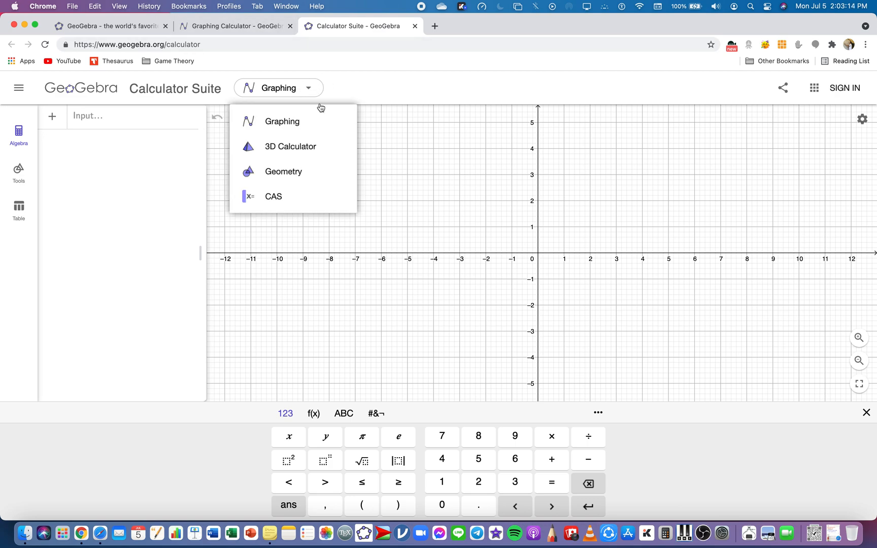
mouse_move(302, 191)
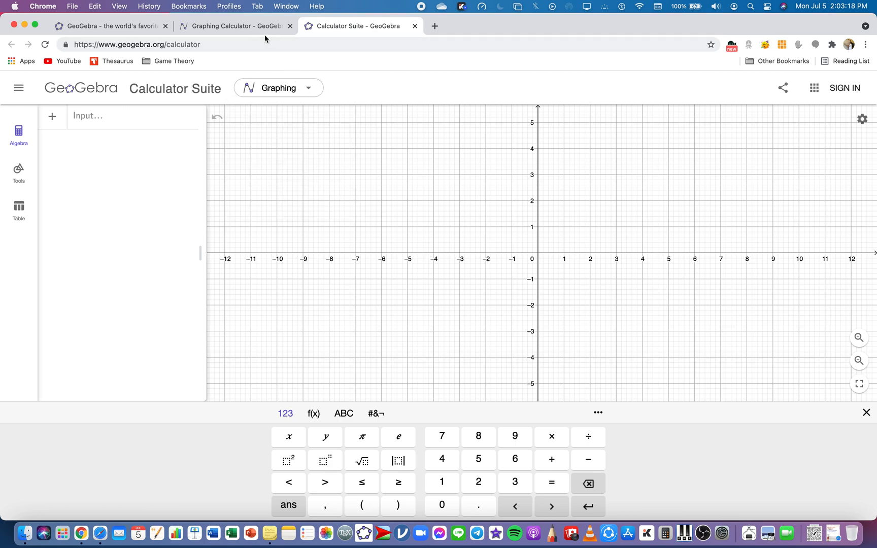
click(235, 25)
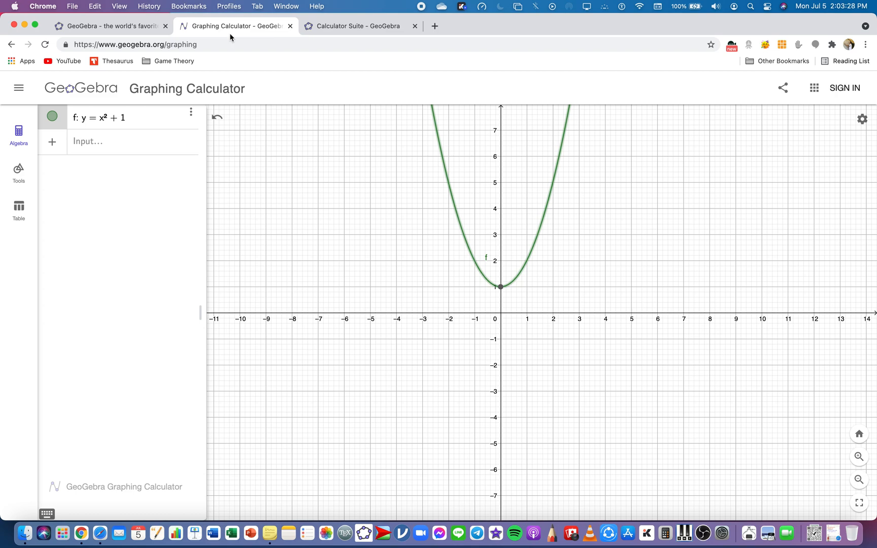
click(106, 26)
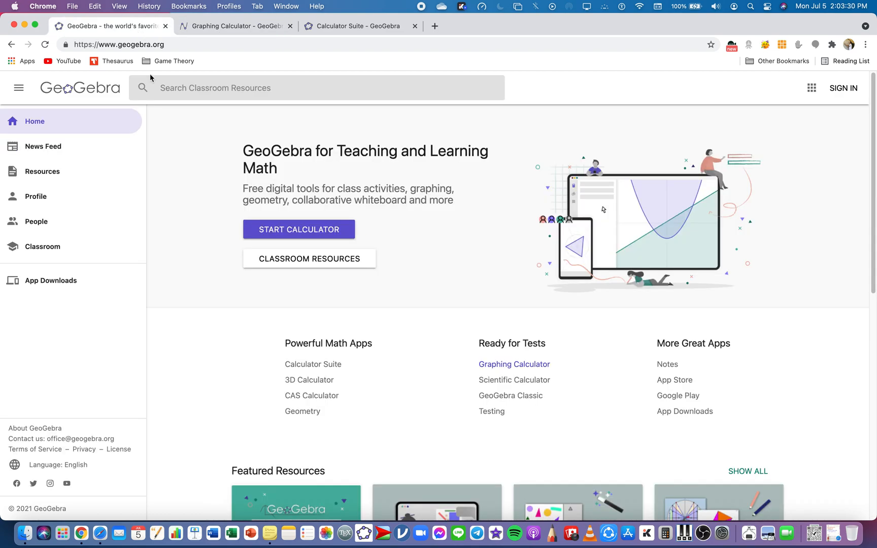
mouse_move(87, 289)
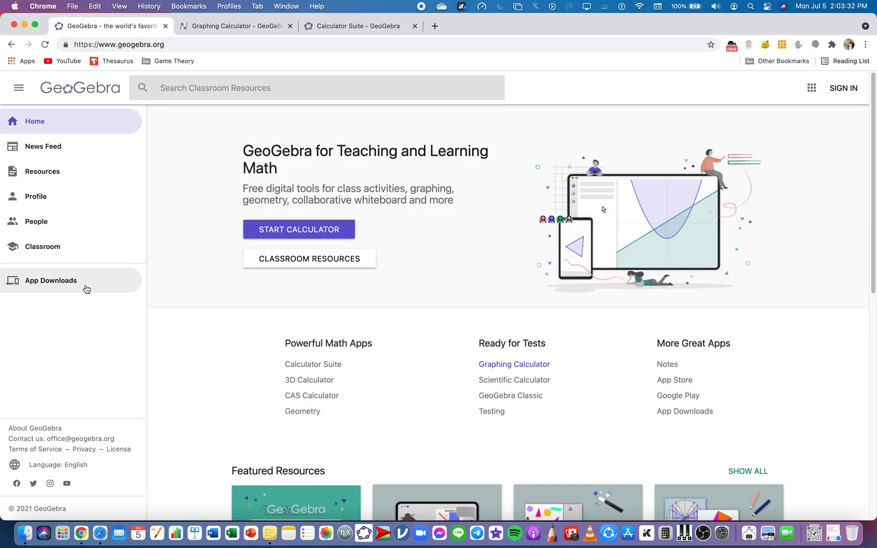
Open App Downloads from the sidebar and scroll through the offline app cards.
click(50, 280)
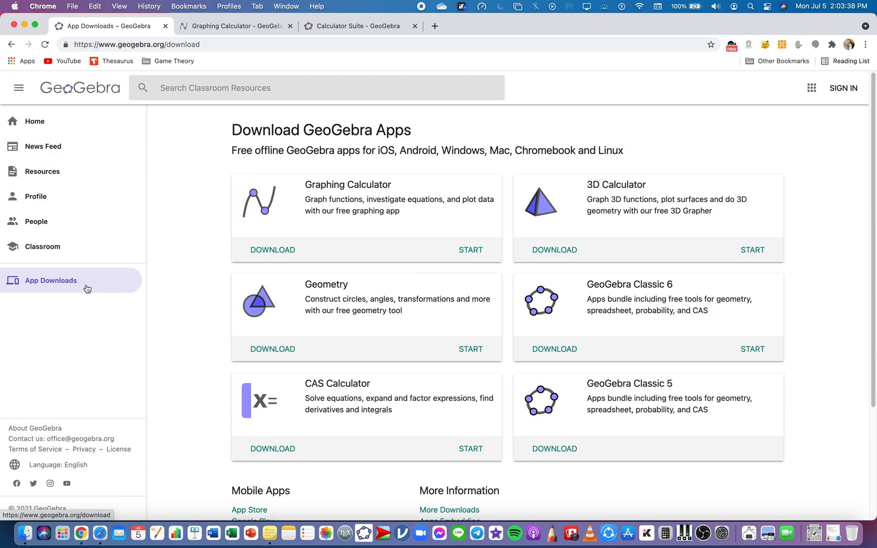
scroll(down, 3)
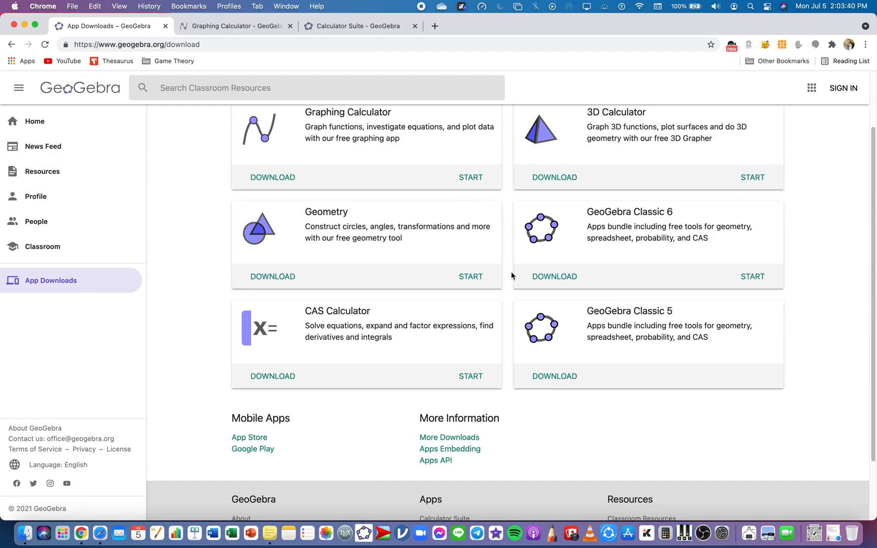
scroll(up, 3)
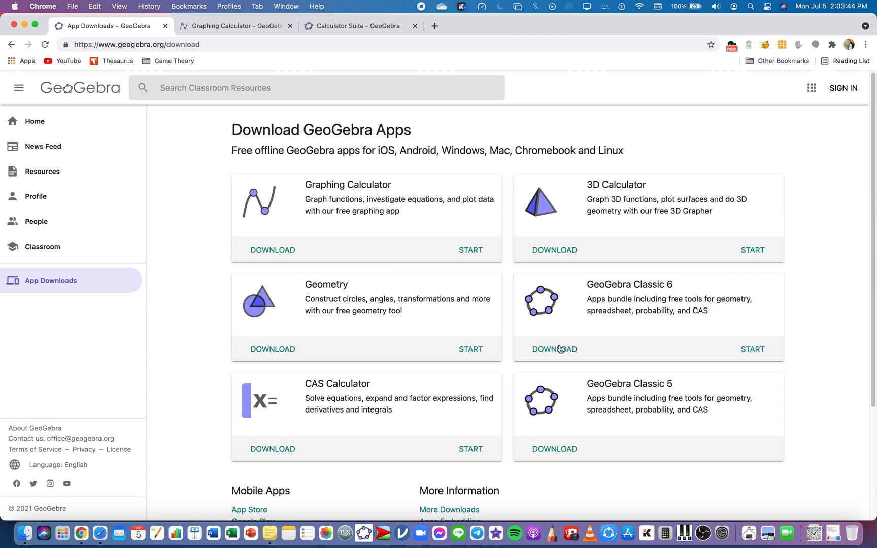
mouse_move(671, 319)
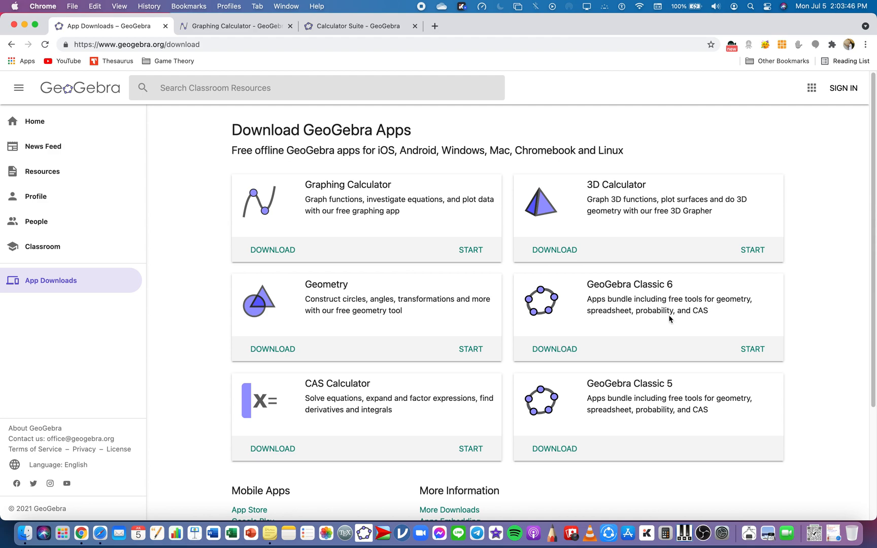
mouse_move(711, 319)
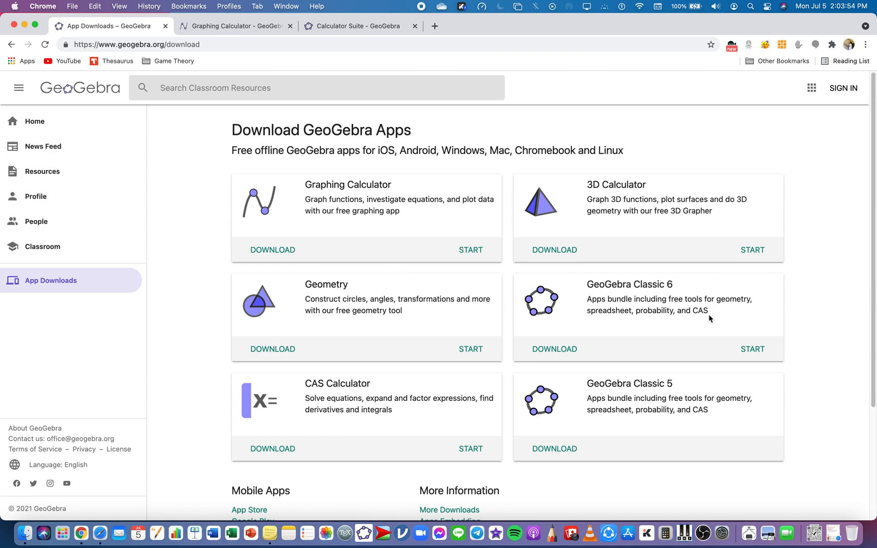
mouse_move(461, 251)
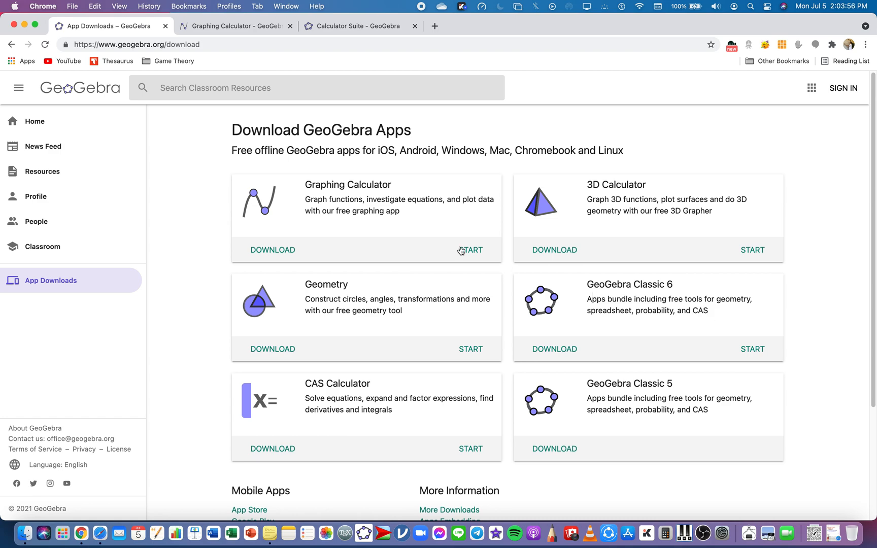
mouse_move(319, 197)
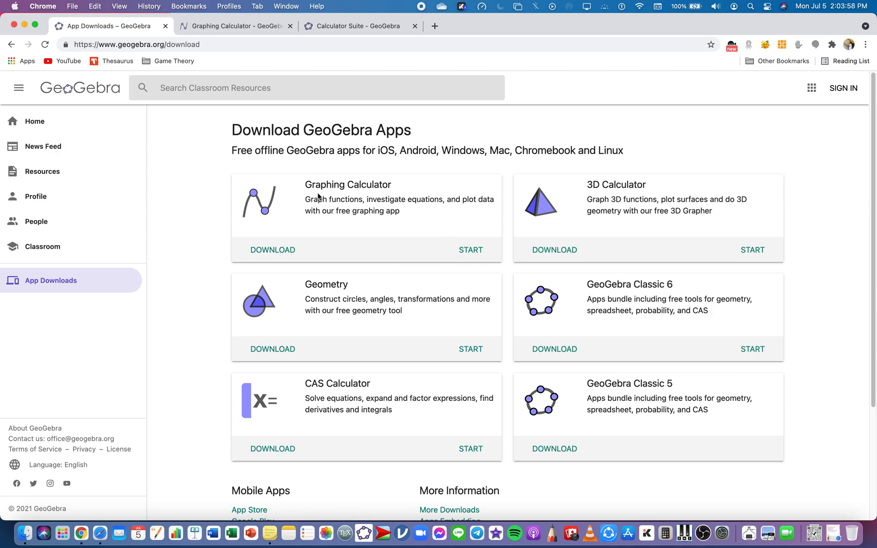
mouse_move(438, 232)
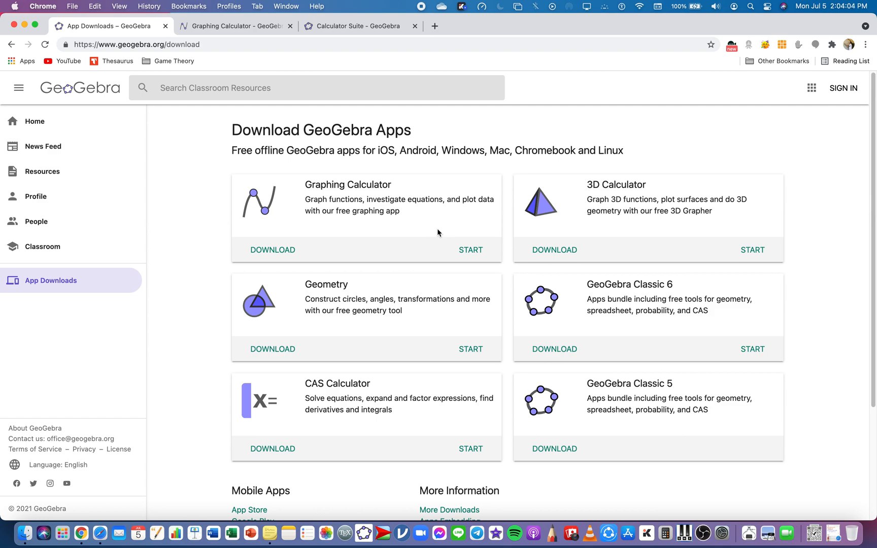
mouse_move(379, 490)
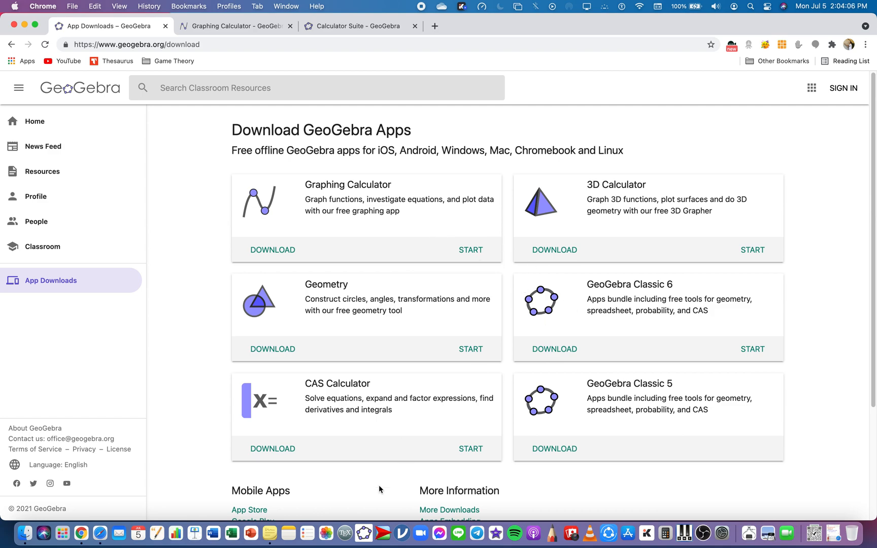
mouse_move(370, 509)
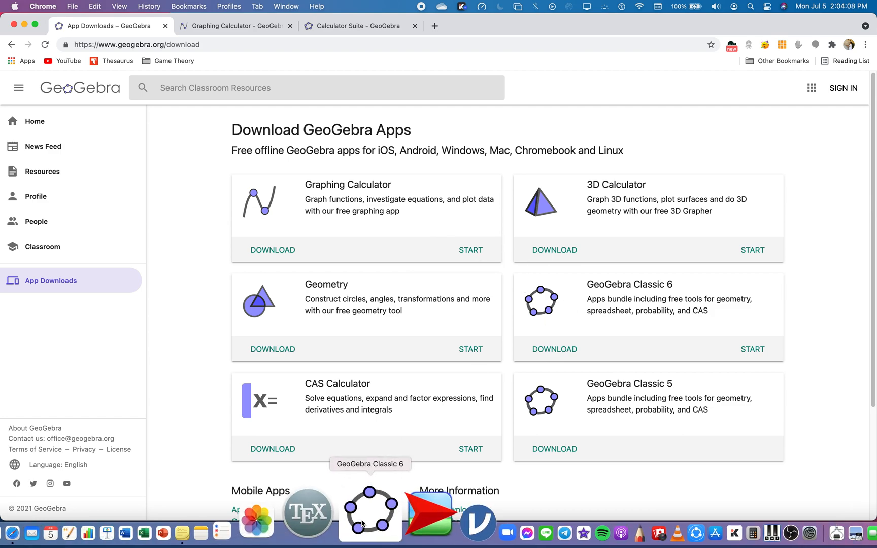
mouse_move(473, 420)
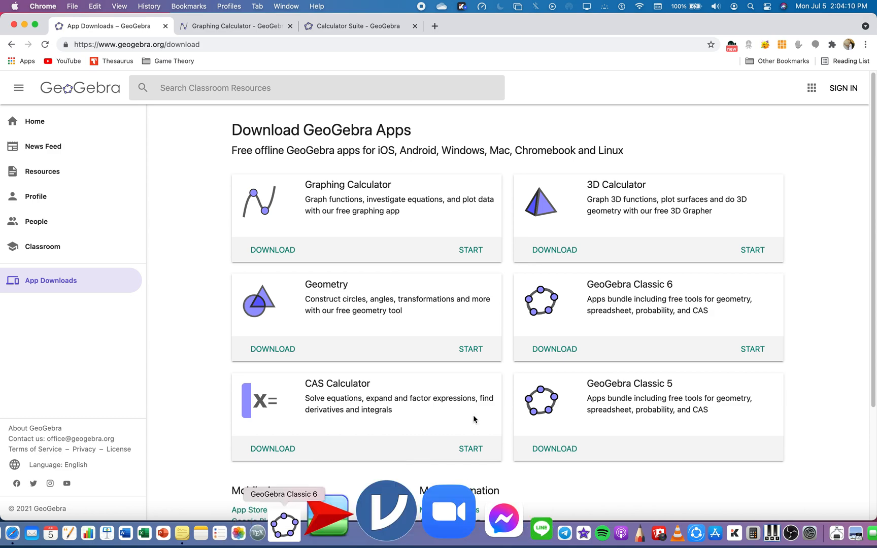
mouse_move(506, 372)
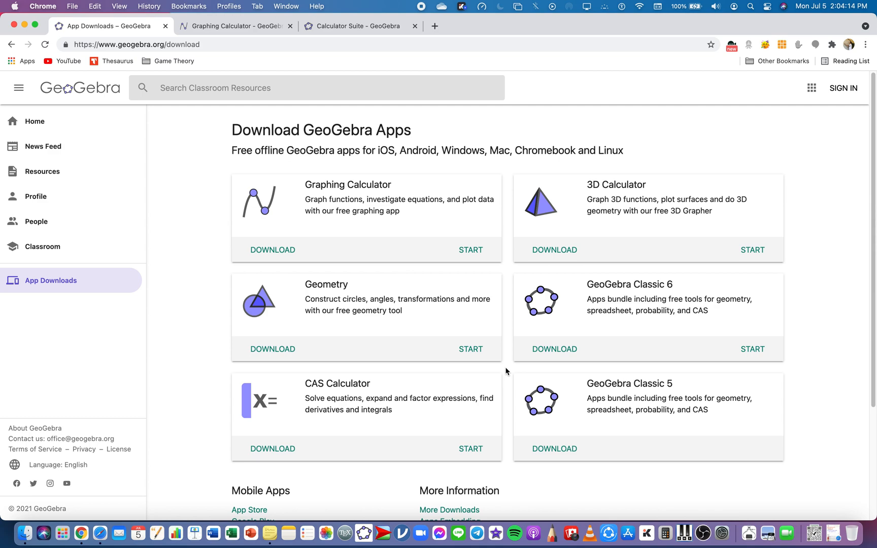
mouse_move(636, 322)
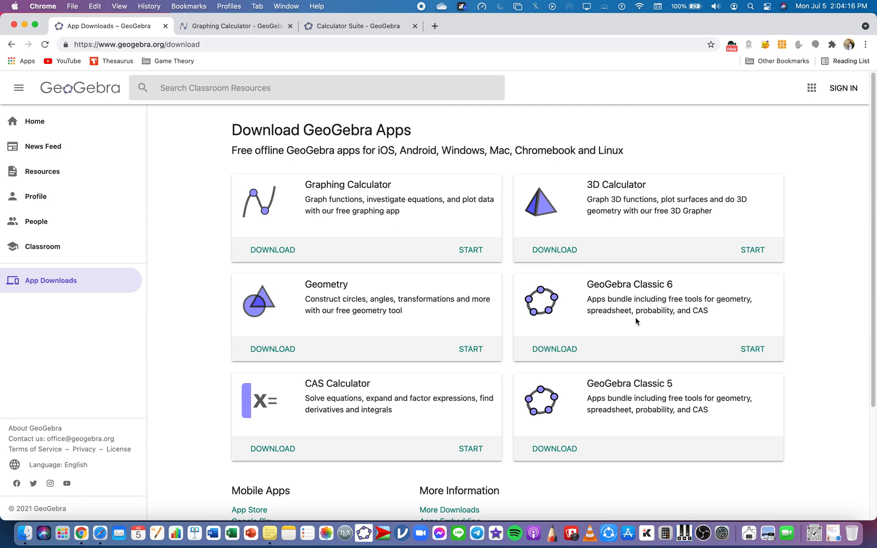
mouse_move(273, 251)
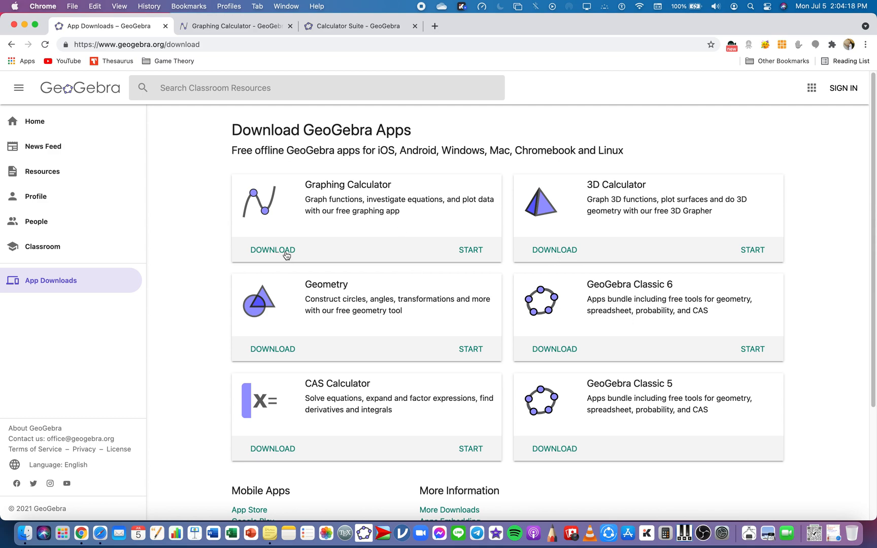
Download the Graphing Calculator app and cancel the Open App Store prompt.
click(273, 250)
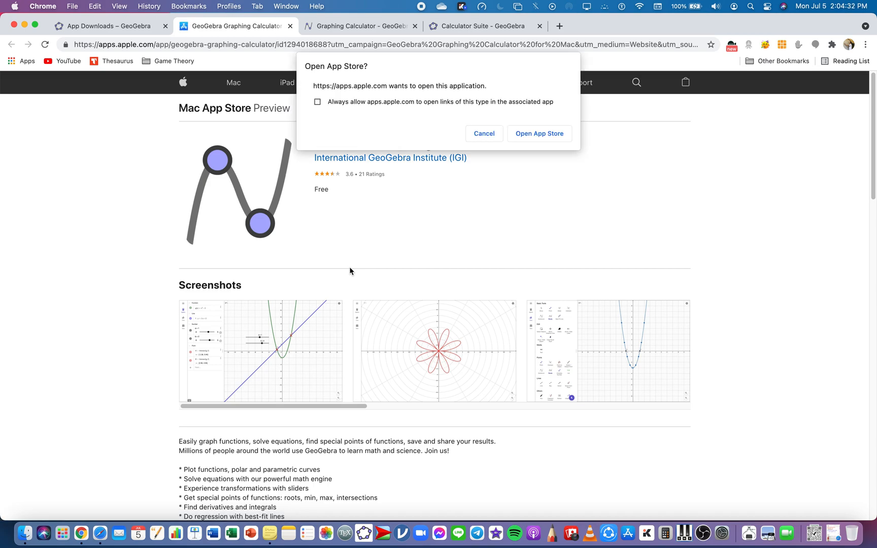
mouse_move(460, 190)
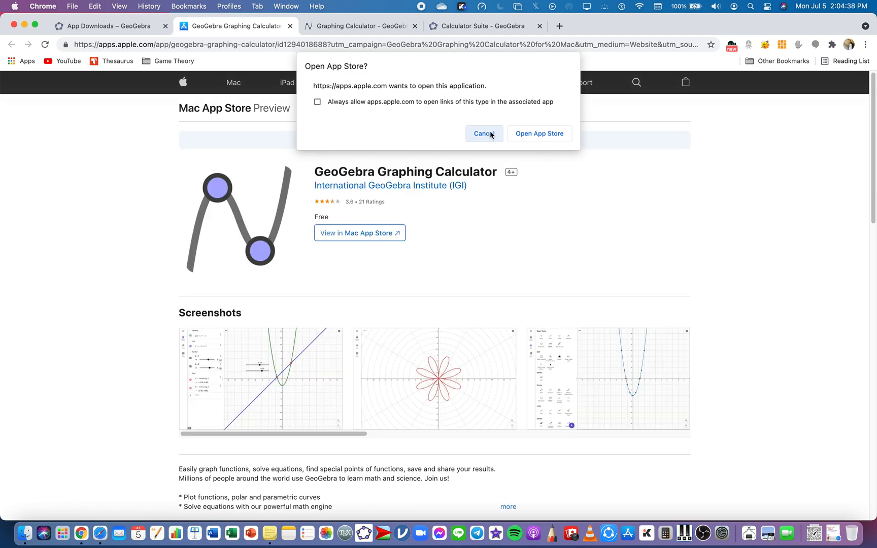
click(484, 133)
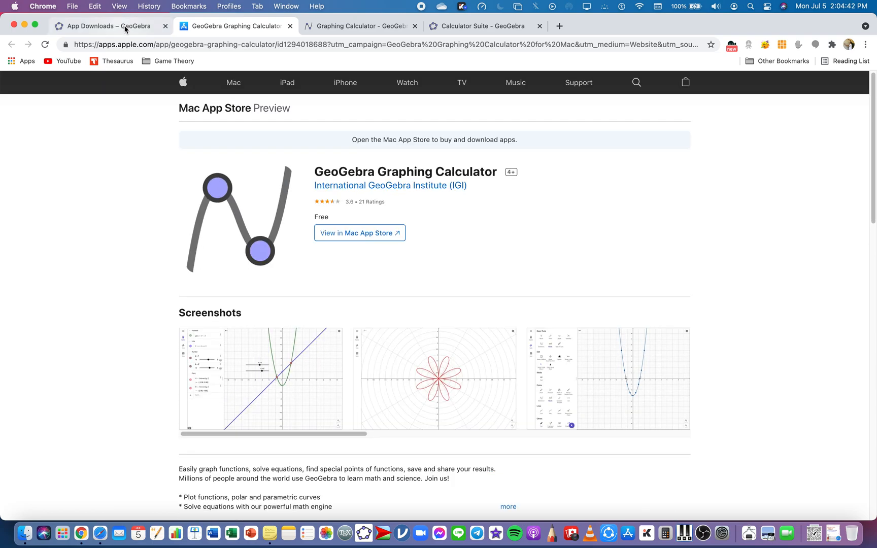
Switch back to the App Downloads – GeoGebra tab.
click(101, 26)
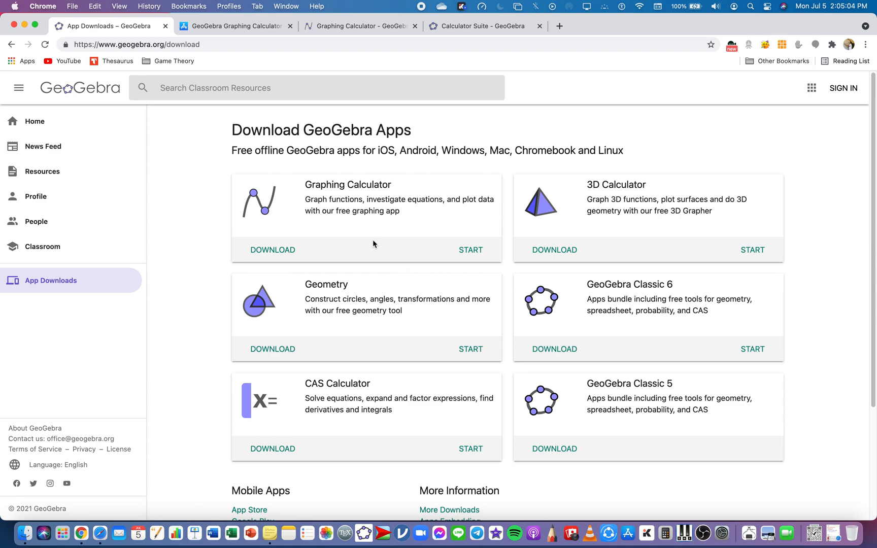
mouse_move(415, 73)
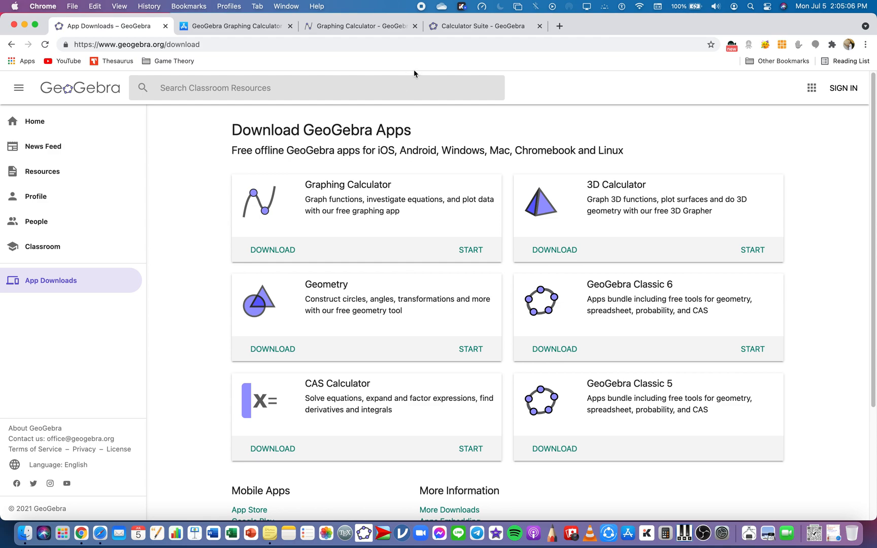